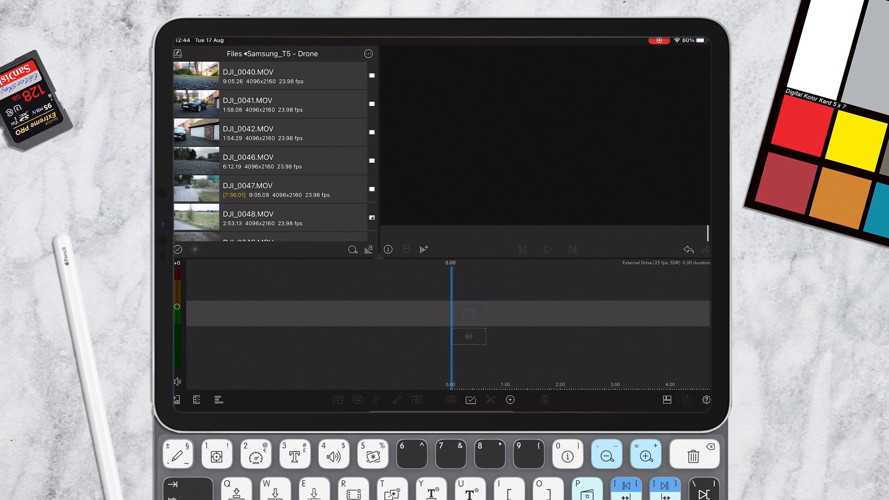
Select the DJI_0047.MOV clip in the Samsung_T5 - Drone folder so it begins downloading
click(247, 190)
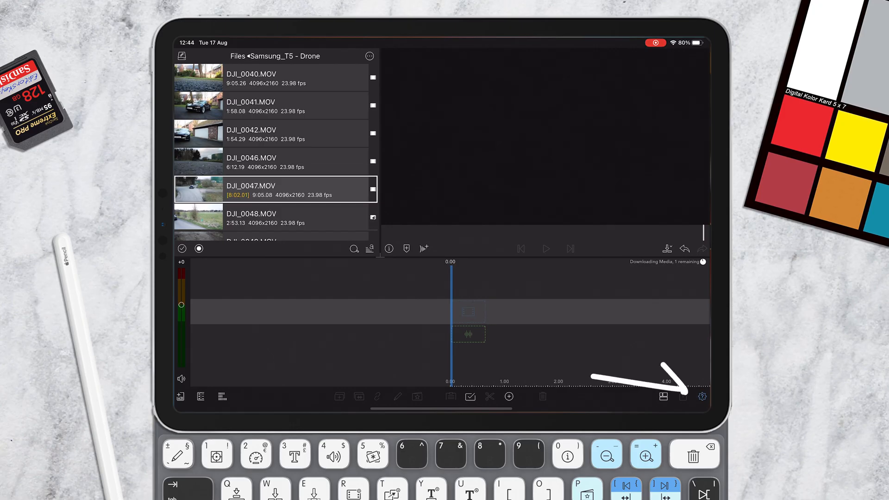
Reach Advanced Settings in the preferences and switch on External Drive Editing, raising its prompt
click(702, 397)
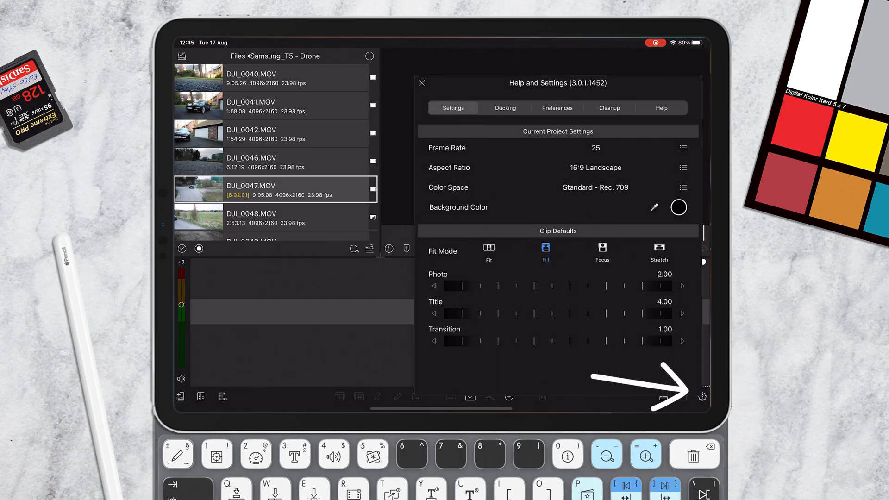
click(557, 107)
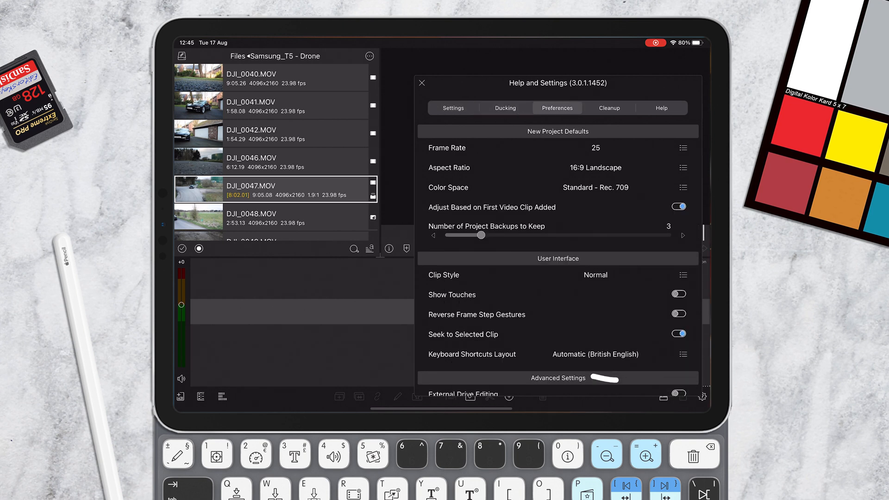
scroll(down, 3)
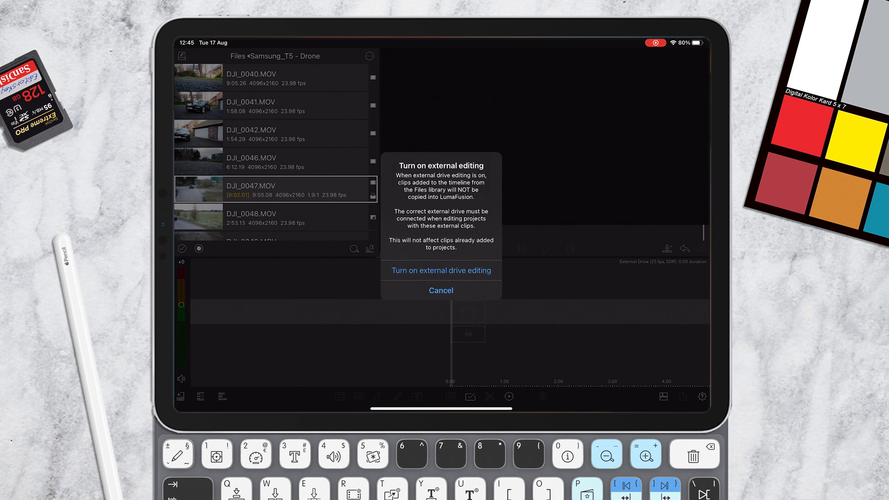
Confirm external drive editing, then preview DJI_0047.MOV from the Samsung_T5 - Drone folder
click(440, 270)
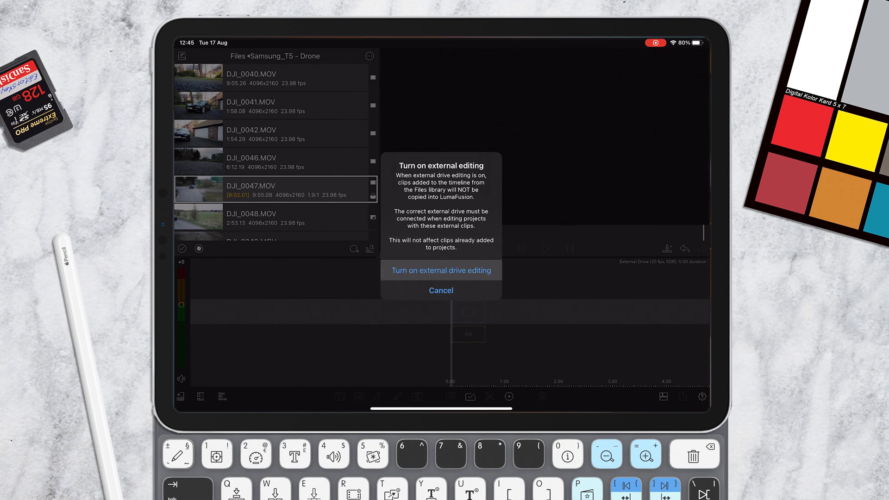
click(441, 270)
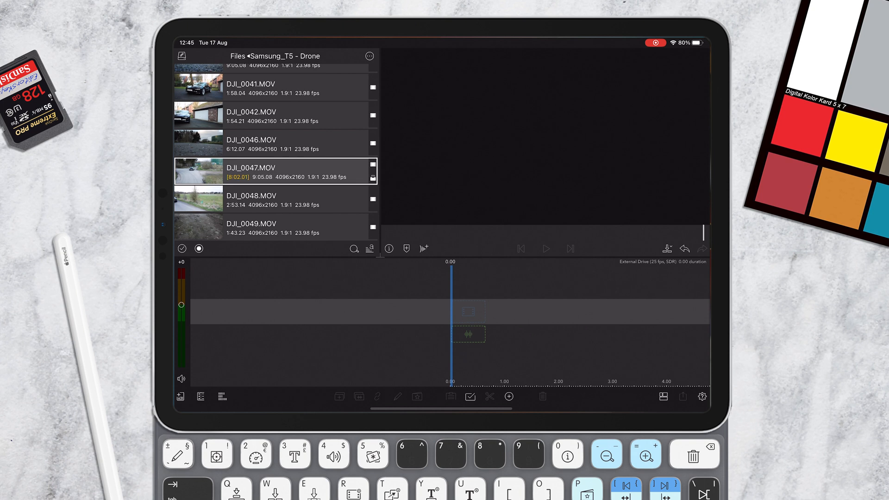
click(235, 56)
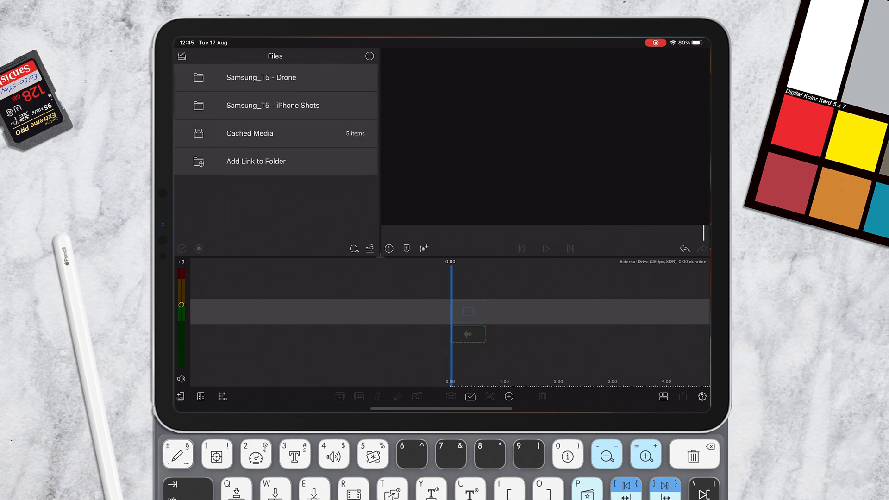
click(261, 77)
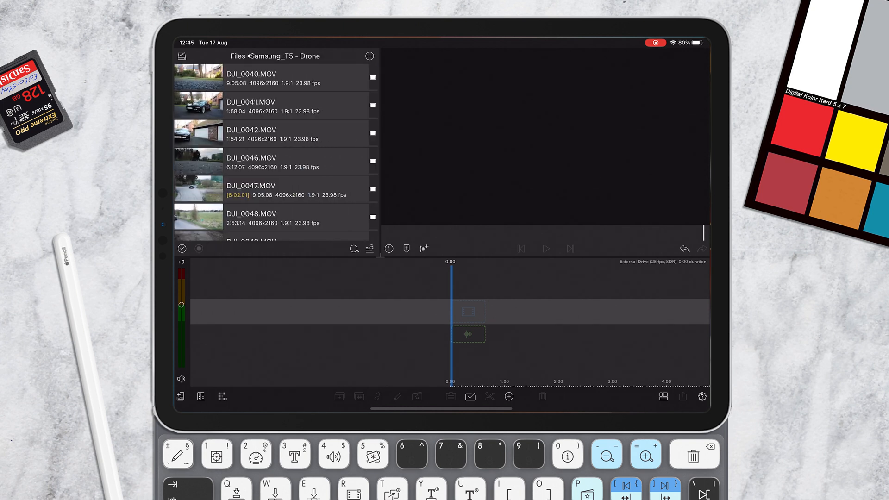
click(278, 189)
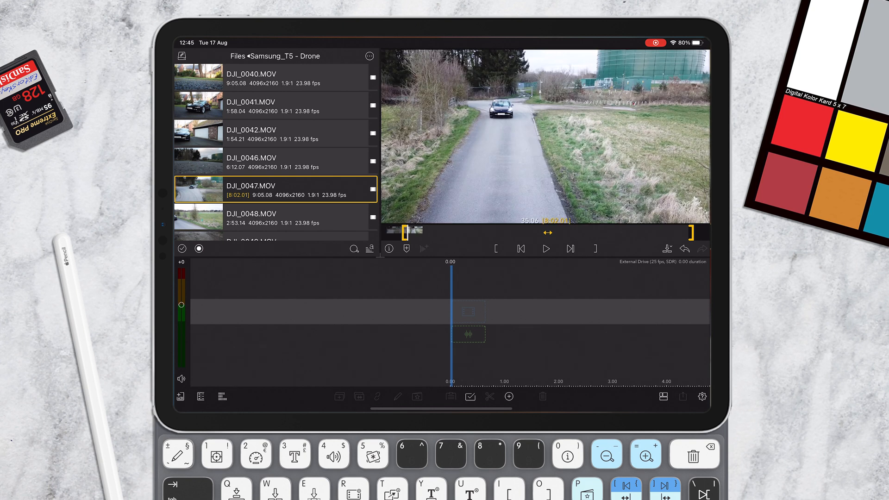
Play DJI_0047, add it and DJI_0046 to the timeline, and bring up Share/Export
click(545, 248)
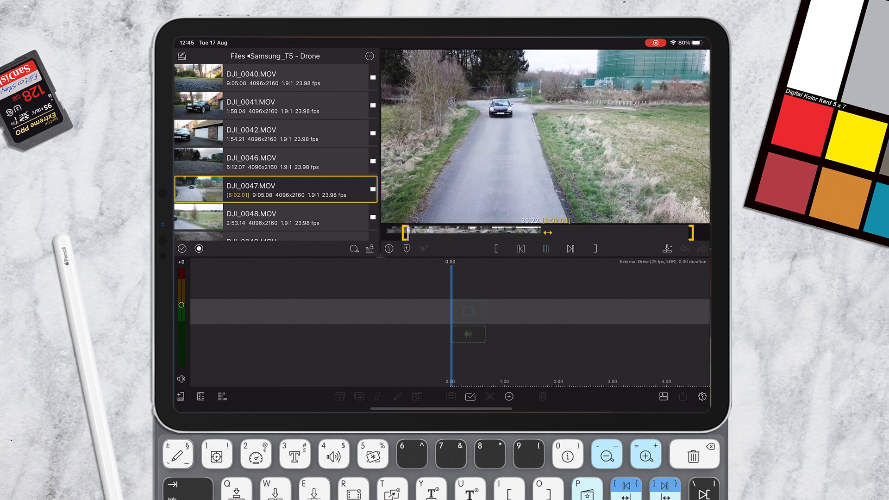
click(545, 248)
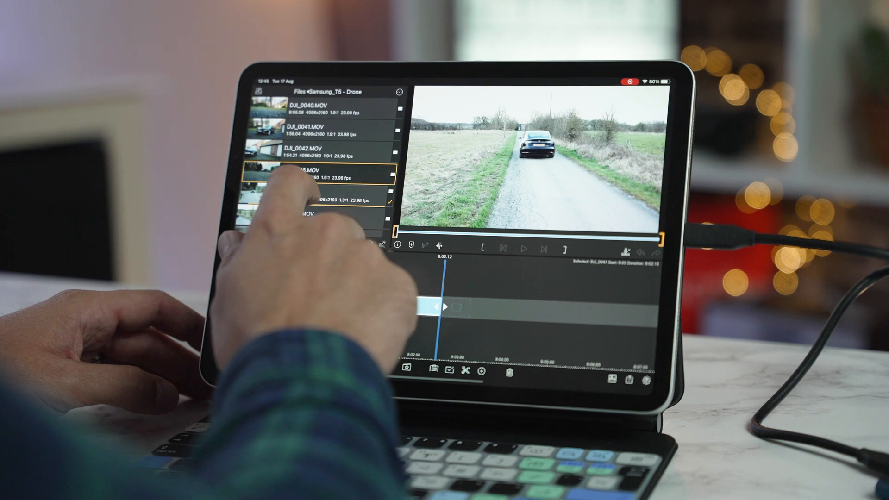
click(317, 173)
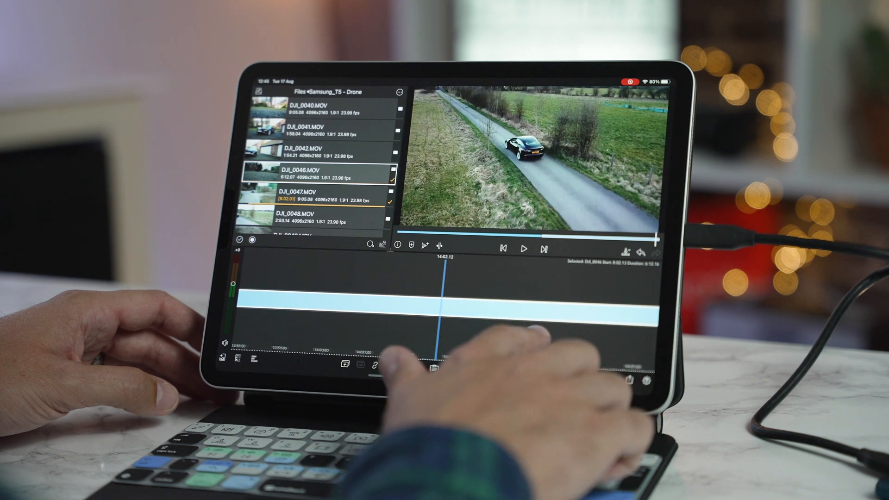
click(524, 249)
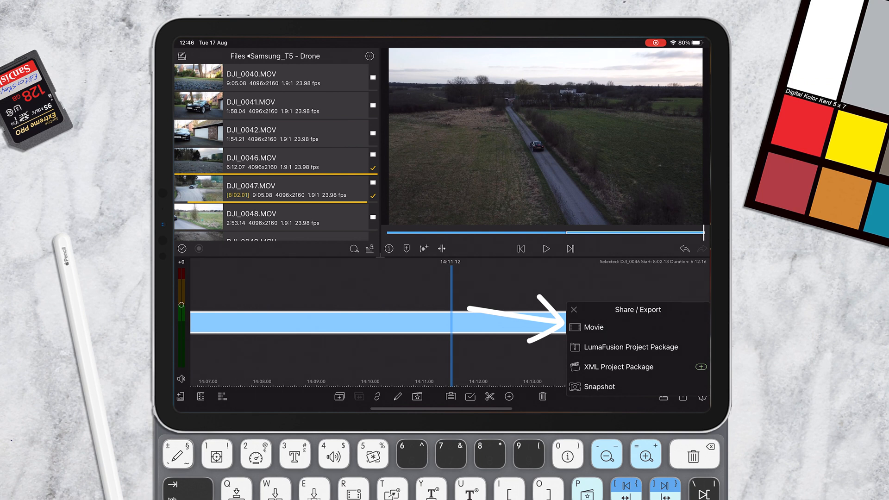
Choose Movie export, showing destinations Photos, YouTube, Vimeo and iOS Share & AirDrop
click(593, 327)
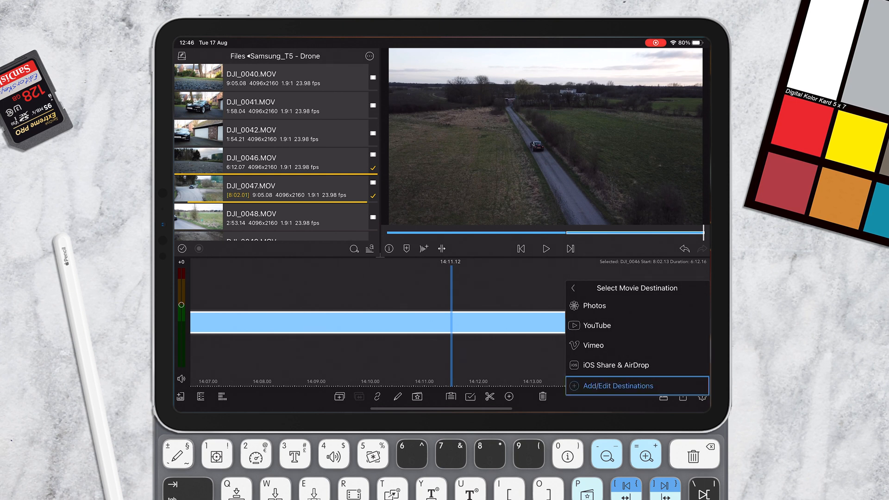
Drag Files from Available into the In-Use movie destinations
click(618, 385)
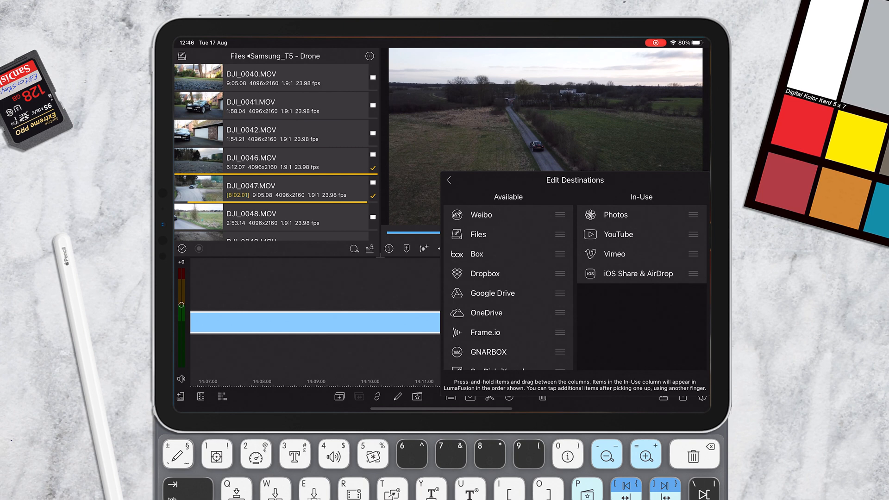
scroll(down, 3)
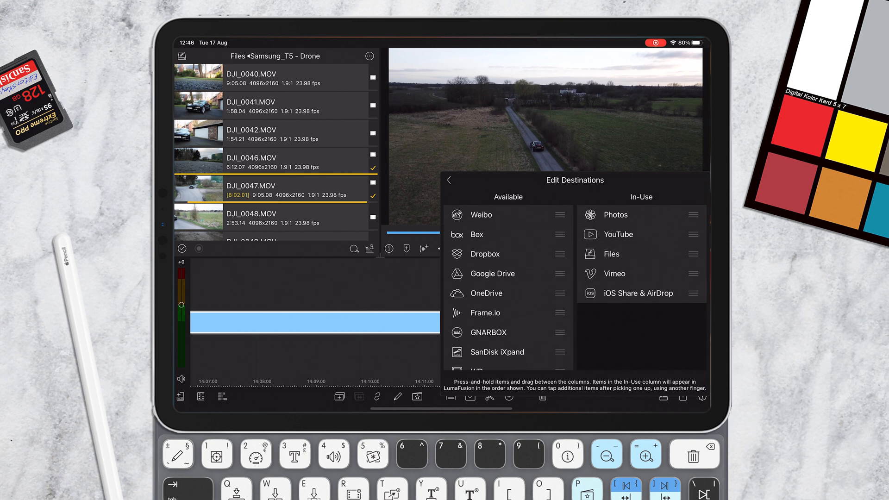
drag(611, 253, 611, 249)
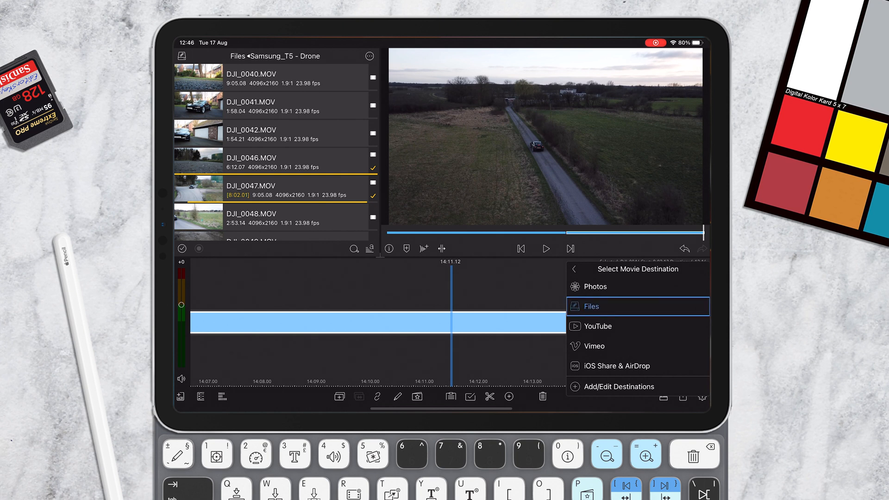
Choose Files as the destination and review the 4K H.264 movie settings down to the folder options
click(591, 307)
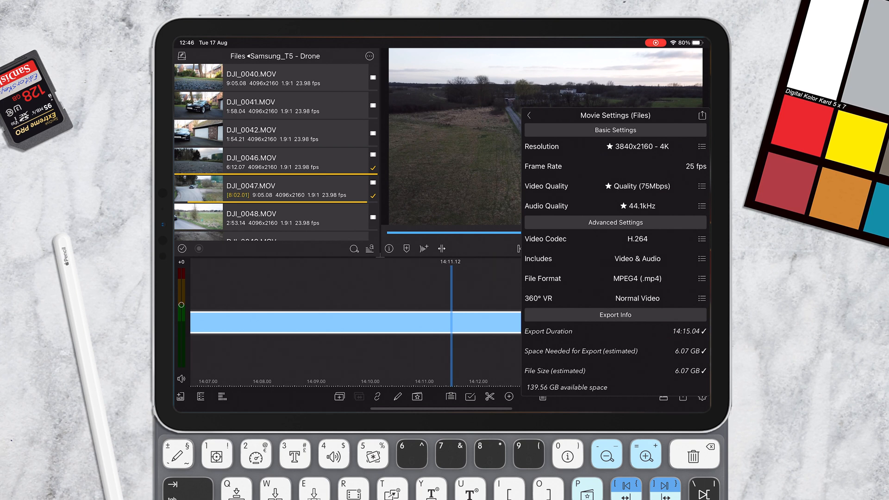
scroll(down, 3)
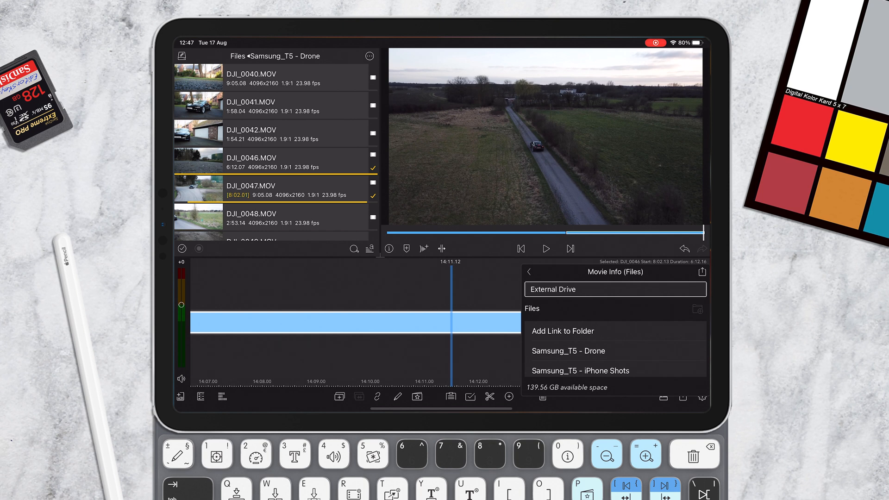
Add a link to the top-level Samsung_T5 drive folder and dismiss the Invalid Folder alert
click(562, 331)
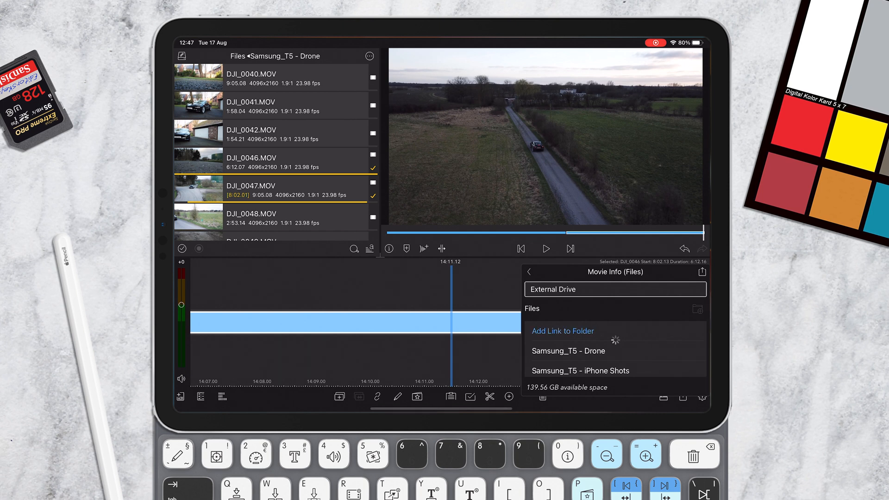
click(561, 331)
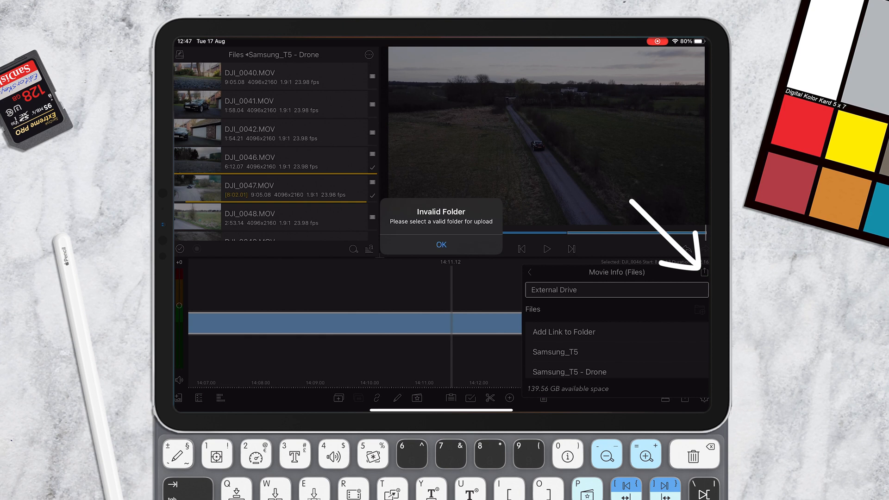
click(441, 245)
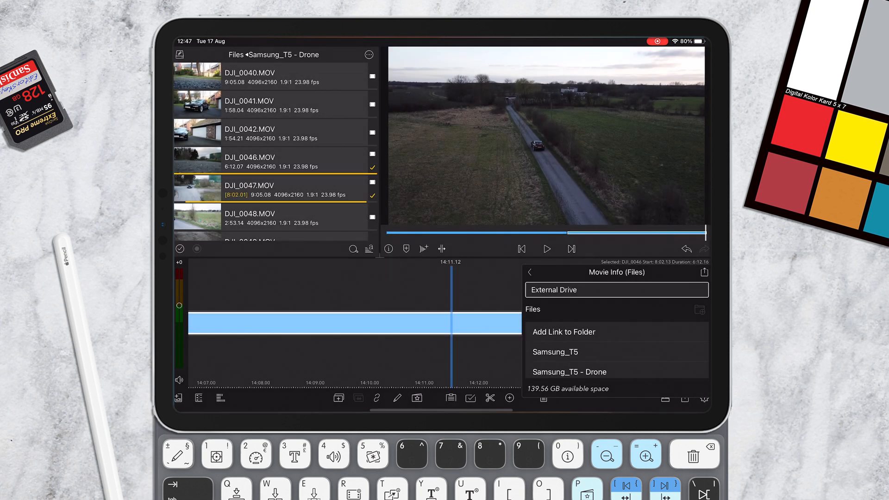